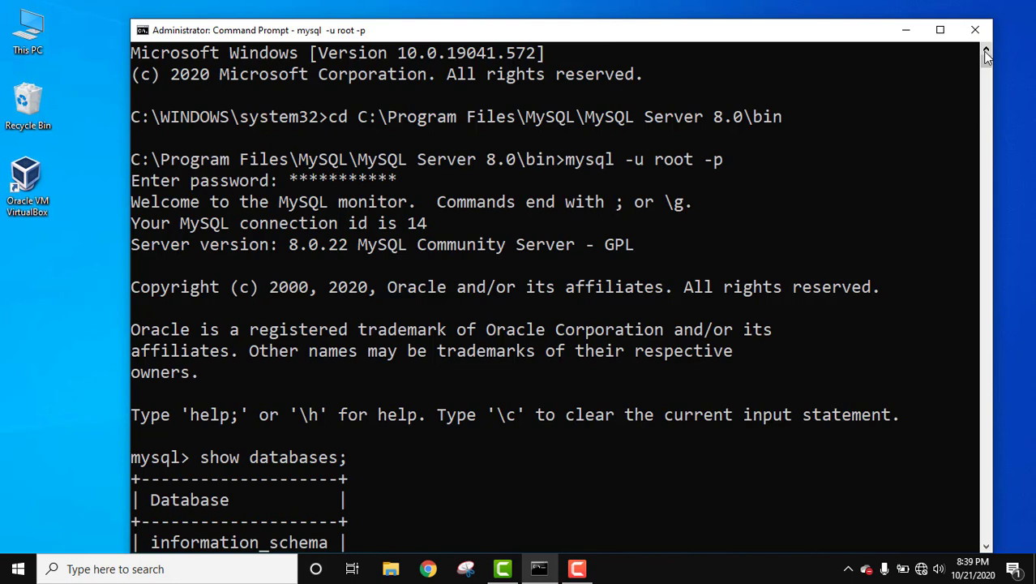
{"action": "mouse_move", "coordinate": [993, 543]}
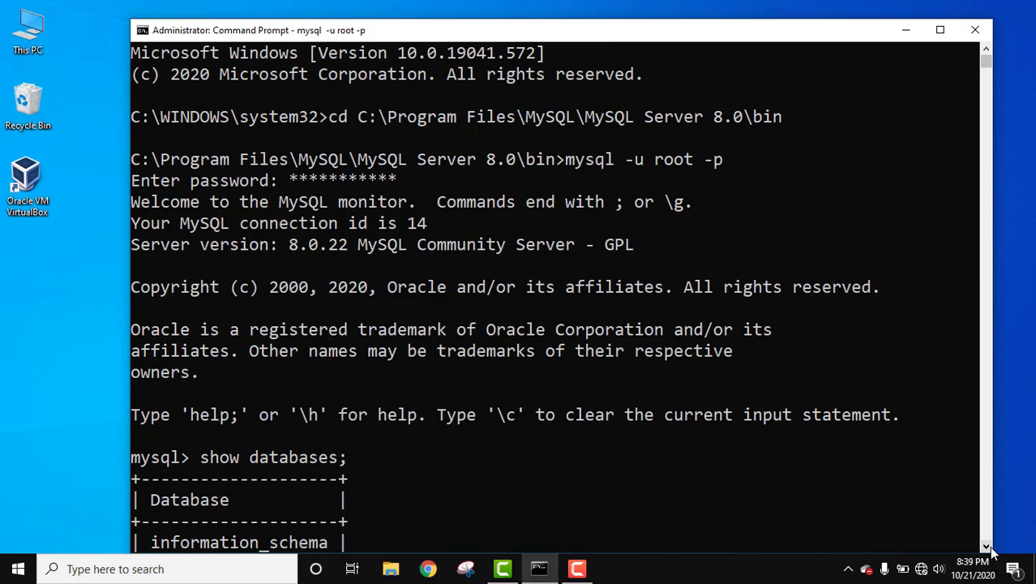
{"action": "mouse_move", "coordinate": [255, 168]}
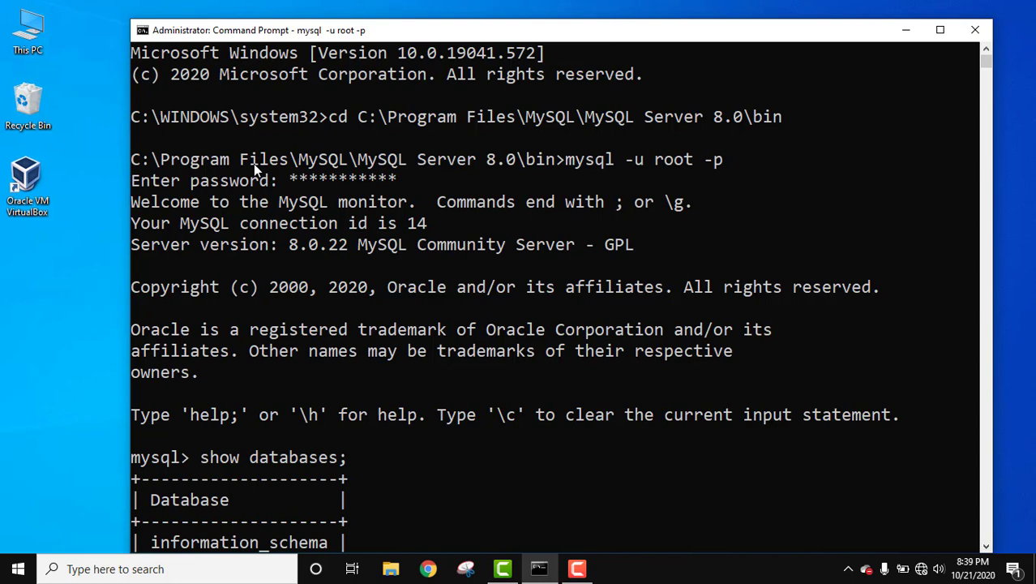
{"action": "mouse_move", "coordinate": [539, 126]}
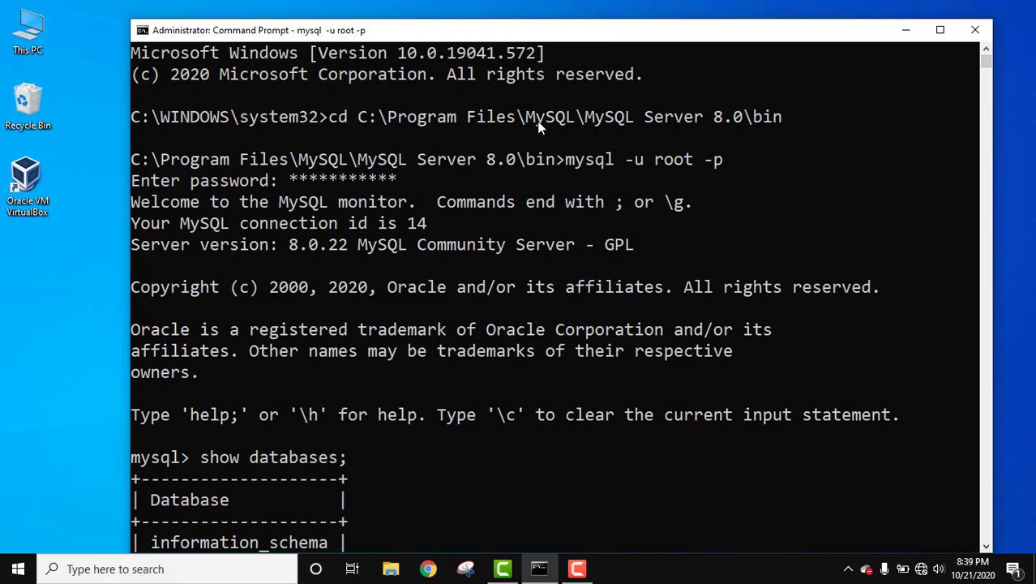
{"action": "mouse_move", "coordinate": [635, 130]}
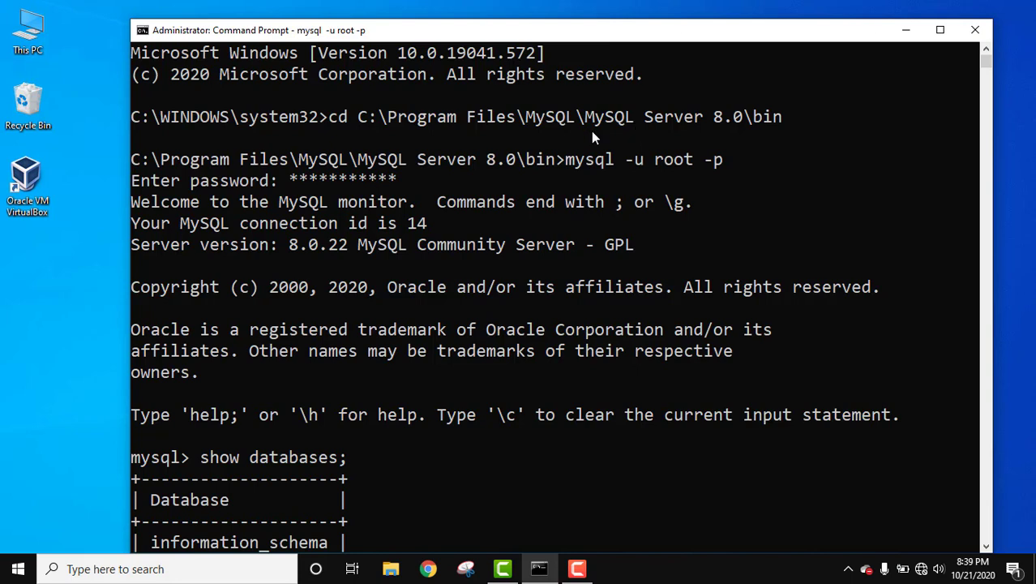
{"action": "mouse_move", "coordinate": [344, 128]}
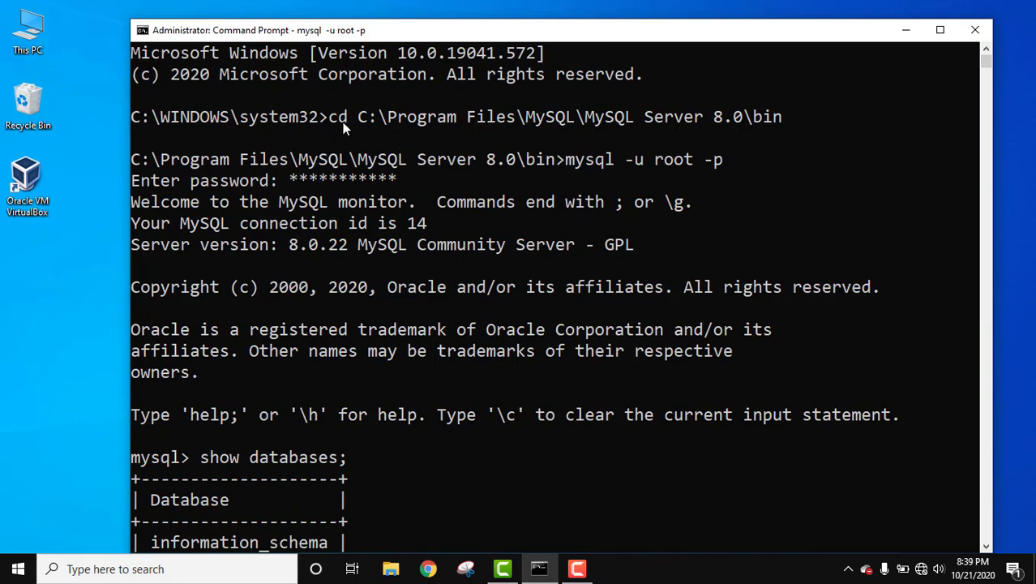
{"action": "mouse_move", "coordinate": [441, 130]}
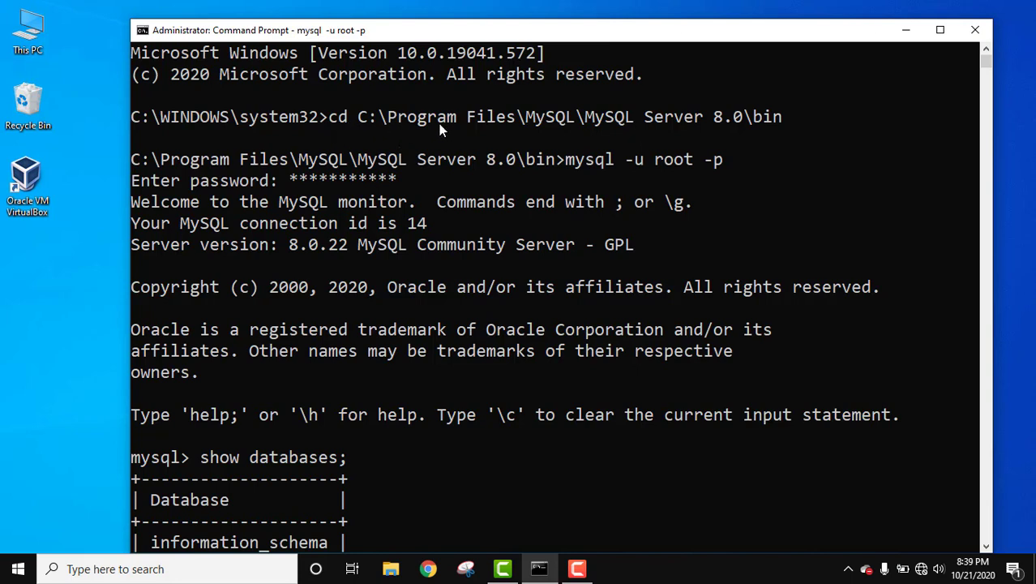
{"action": "mouse_move", "coordinate": [443, 160]}
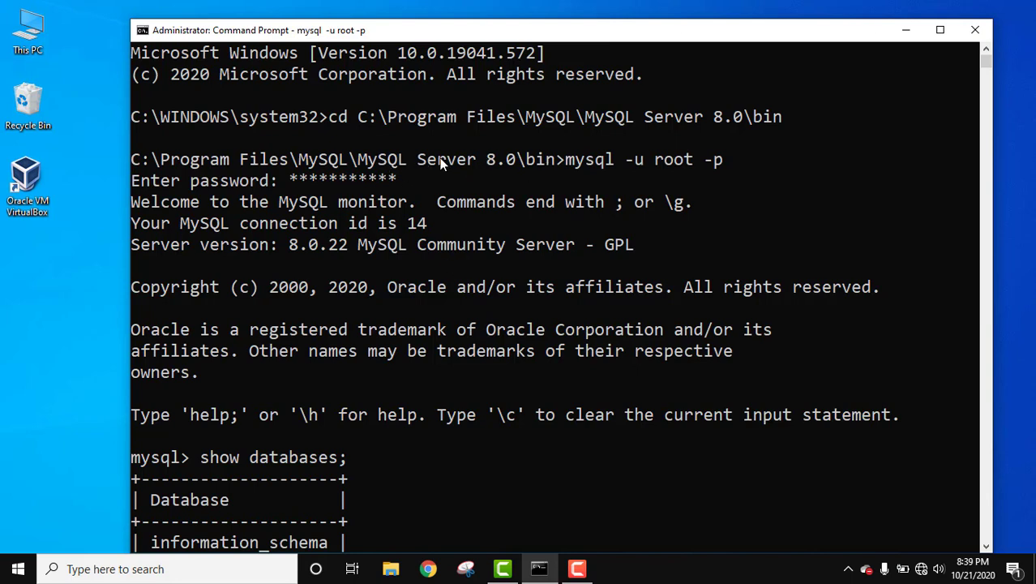
{"action": "mouse_move", "coordinate": [603, 170]}
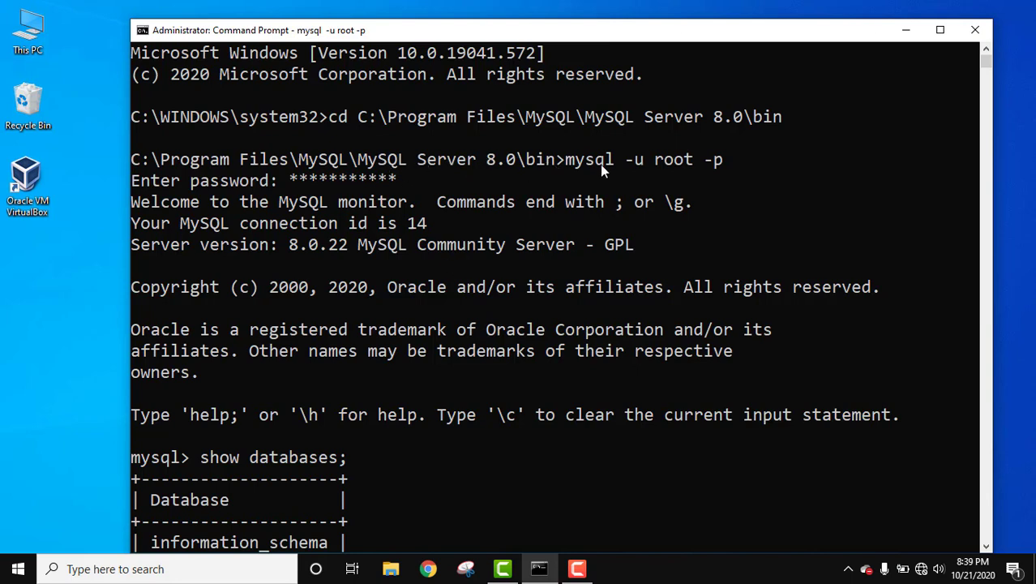
{"action": "mouse_move", "coordinate": [653, 170]}
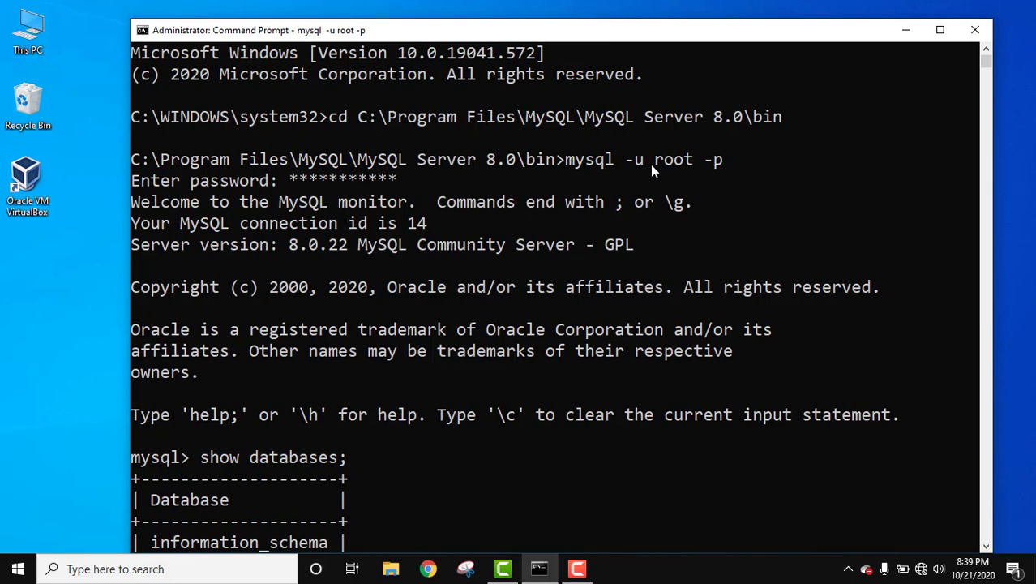
{"action": "mouse_move", "coordinate": [661, 166]}
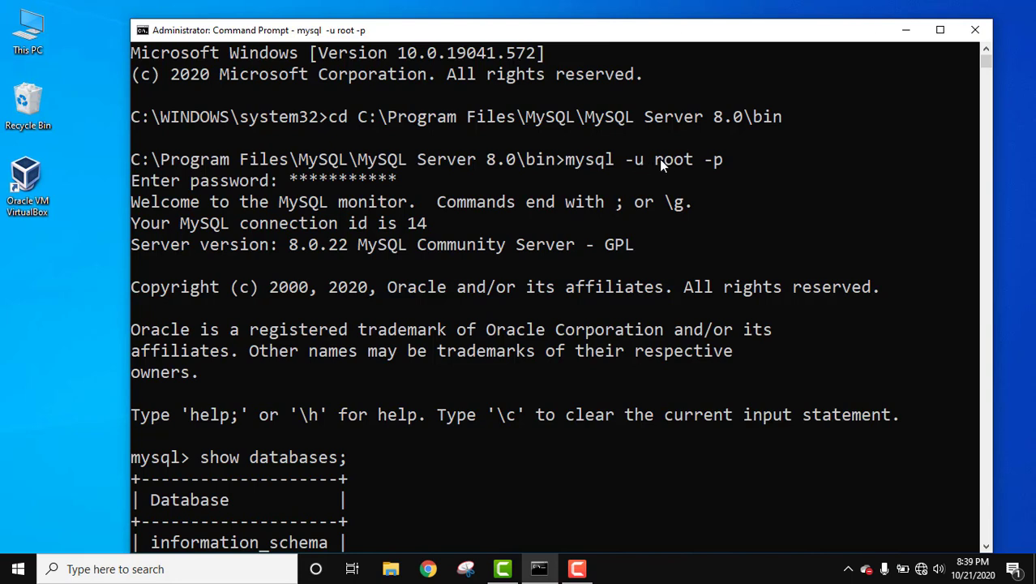
{"action": "mouse_move", "coordinate": [720, 162]}
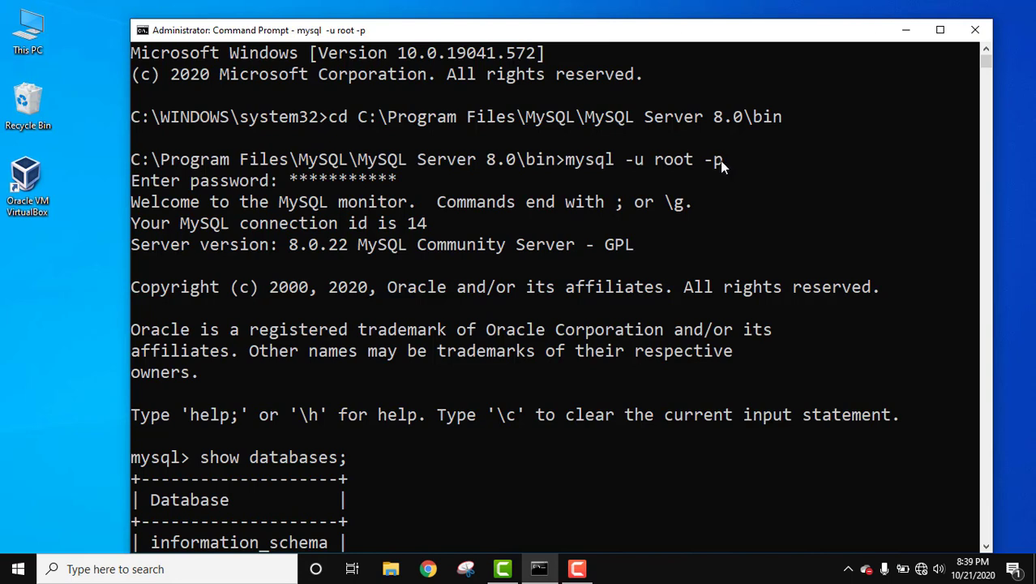
{"action": "mouse_move", "coordinate": [297, 190]}
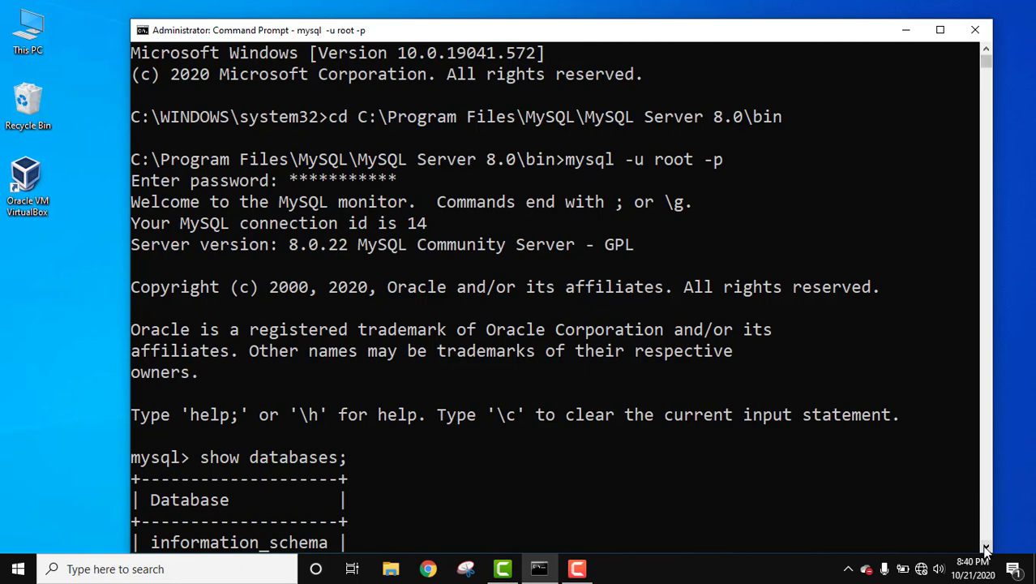
Step: Scroll to the SHOW DATABASES listing and enter USE amitdb; to select the database
{"action": "scroll", "scroll_direction": "down", "scroll_amount": 3}
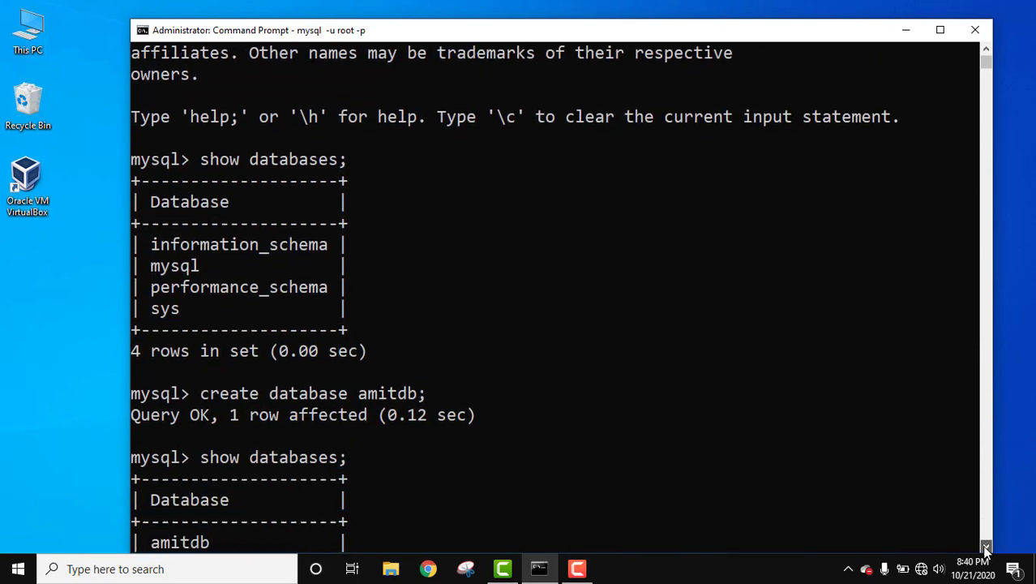
{"action": "scroll", "scroll_direction": "down", "scroll_amount": 3}
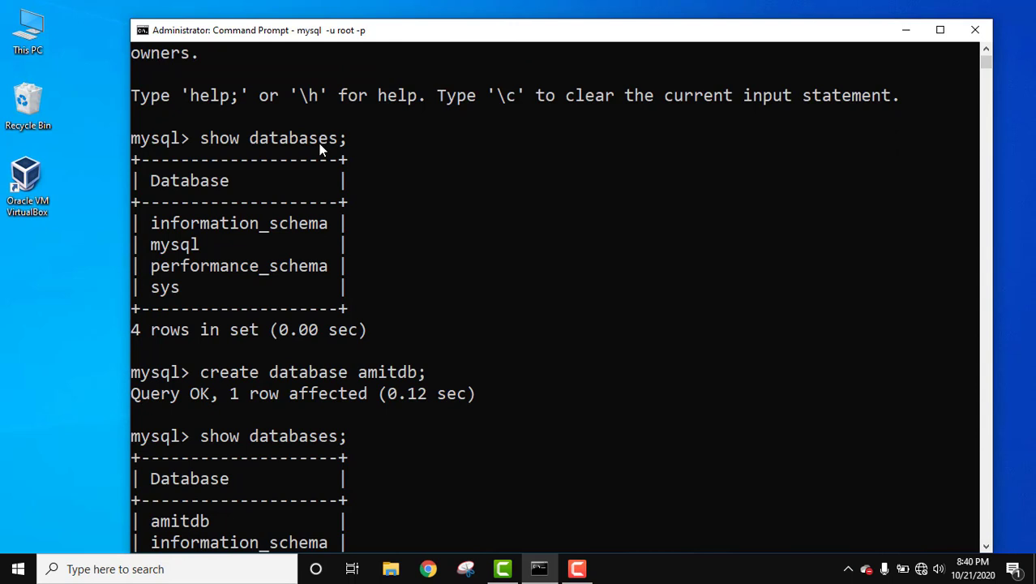
{"action": "mouse_move", "coordinate": [242, 296]}
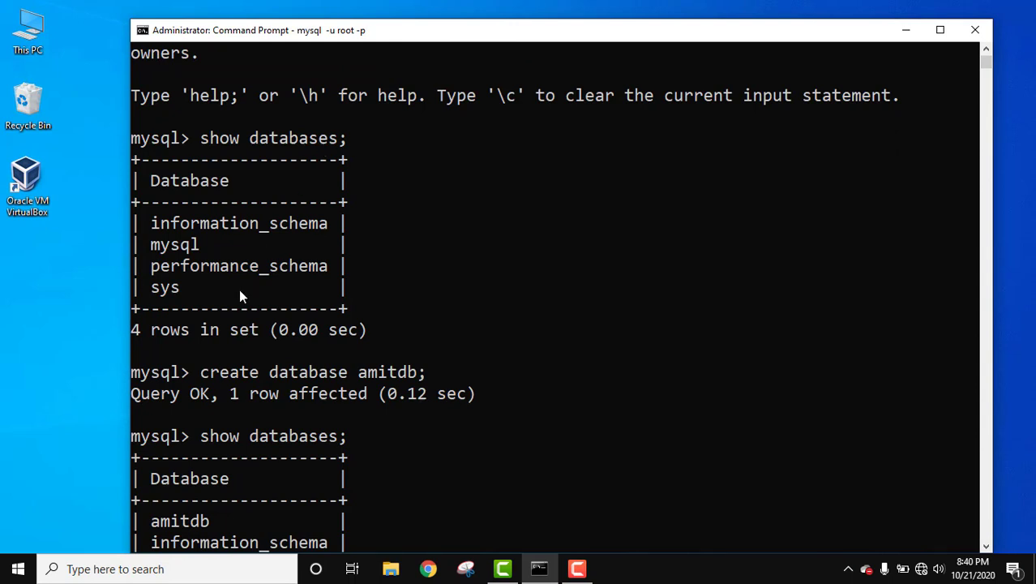
{"action": "scroll", "scroll_direction": "down", "scroll_amount": 3}
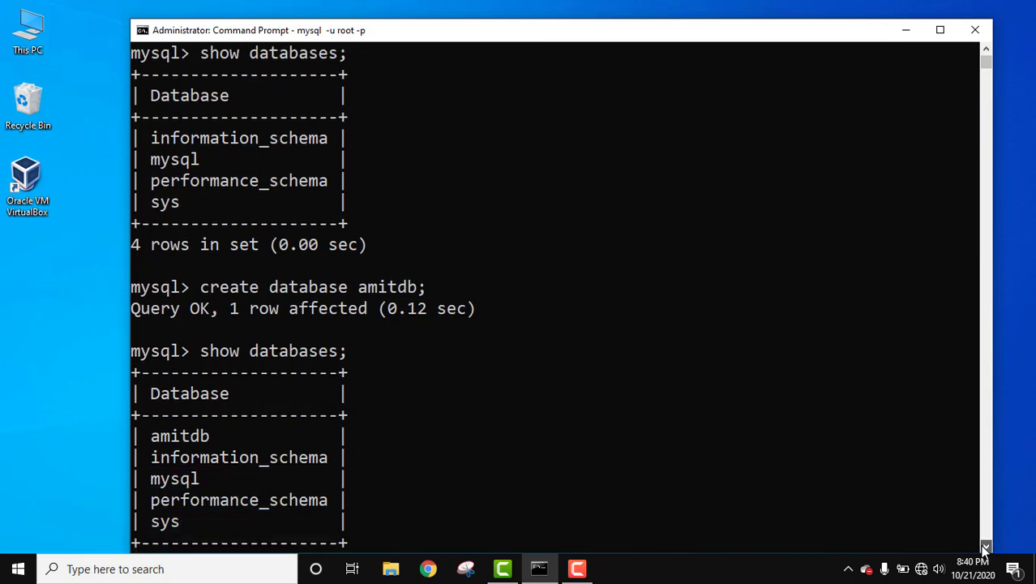
{"action": "type", "text": "use amitdb;"}
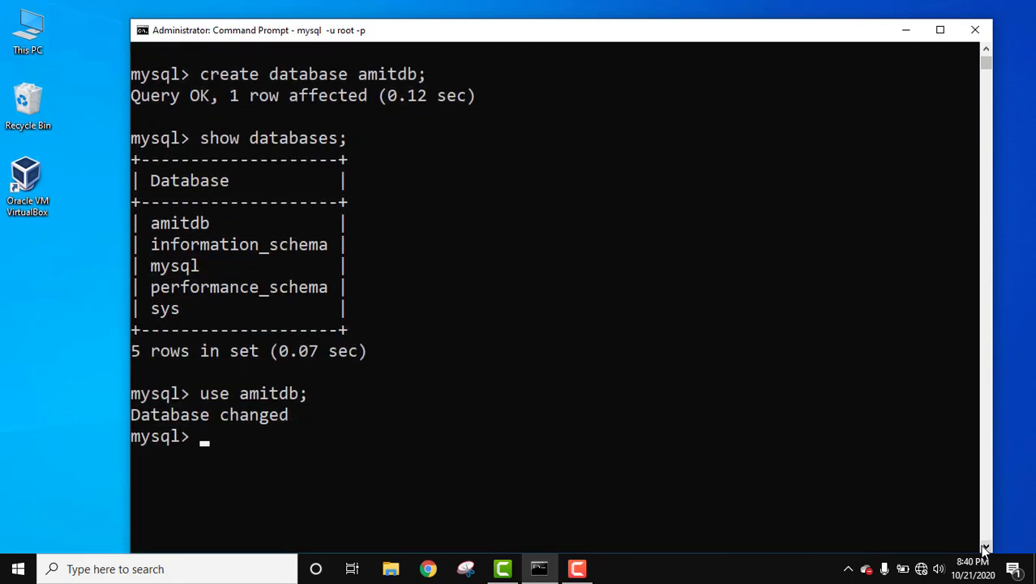
{"action": "mouse_move", "coordinate": [268, 79]}
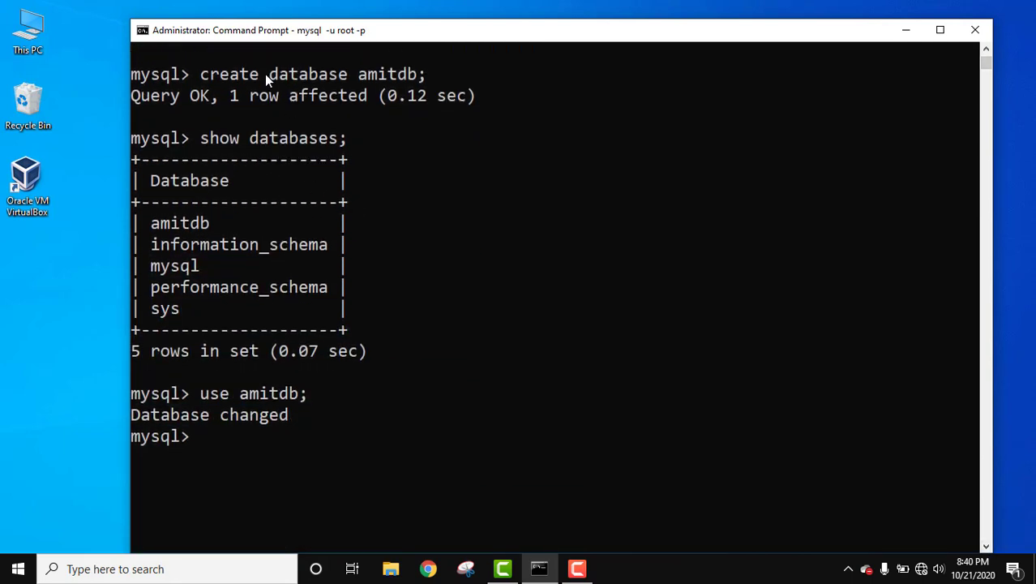
{"action": "mouse_move", "coordinate": [396, 89]}
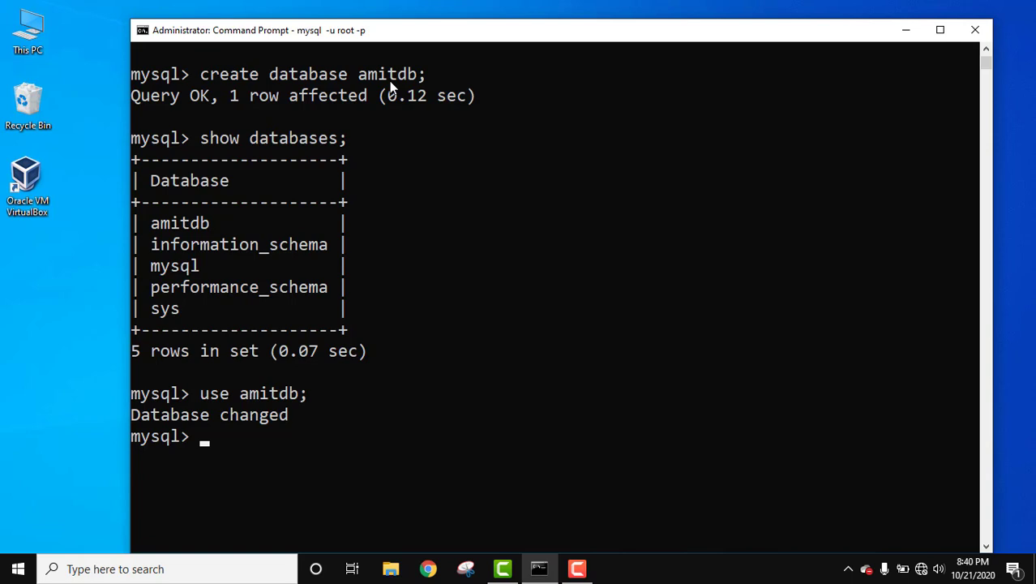
{"action": "mouse_move", "coordinate": [451, 76]}
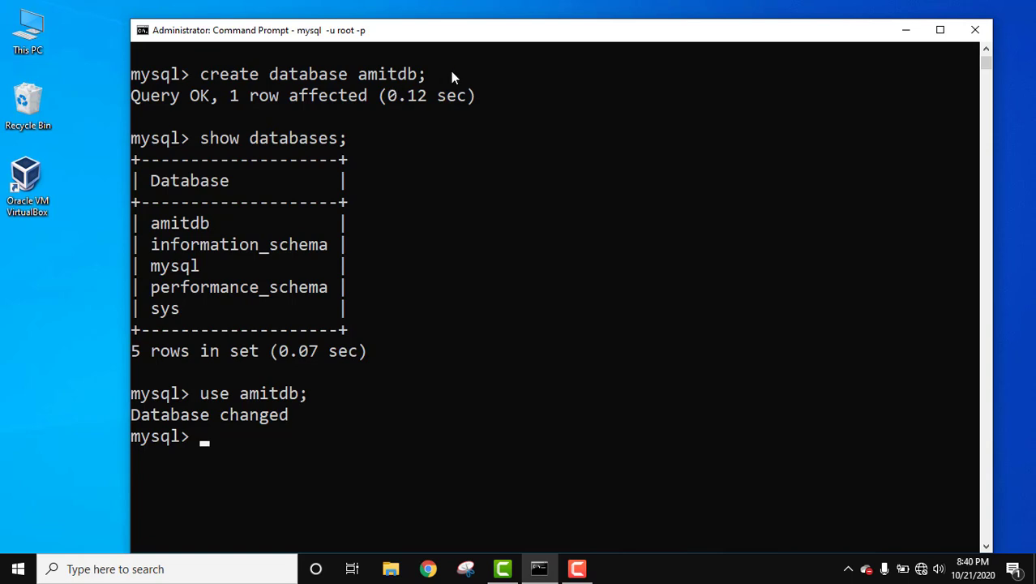
{"action": "mouse_move", "coordinate": [408, 90]}
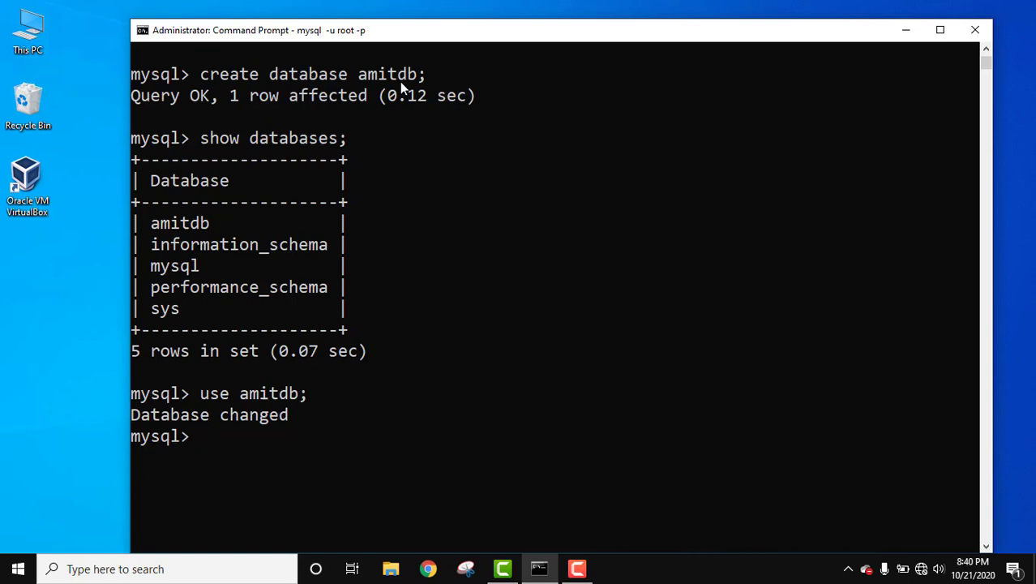
{"action": "mouse_move", "coordinate": [249, 133]}
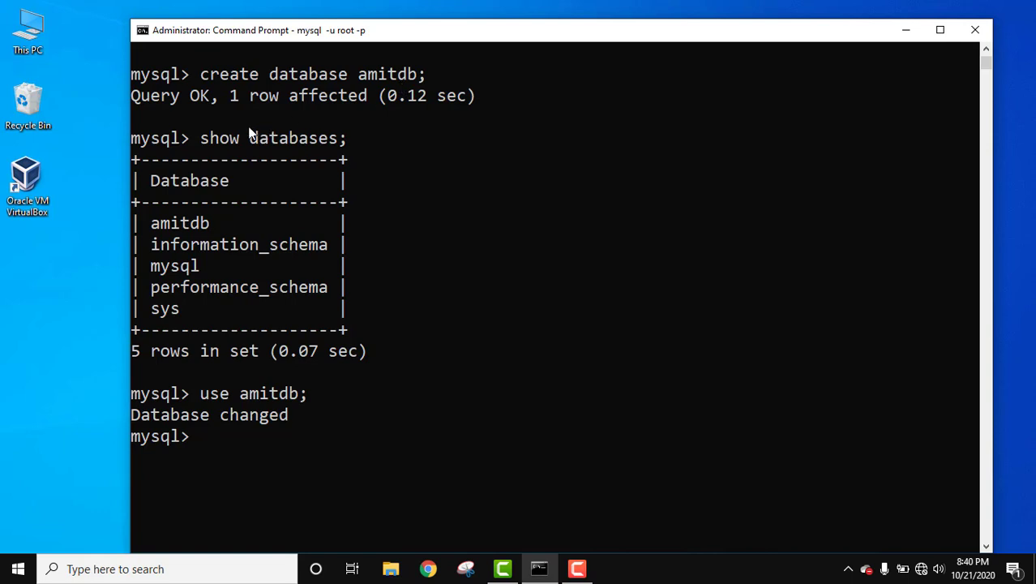
{"action": "mouse_move", "coordinate": [364, 154]}
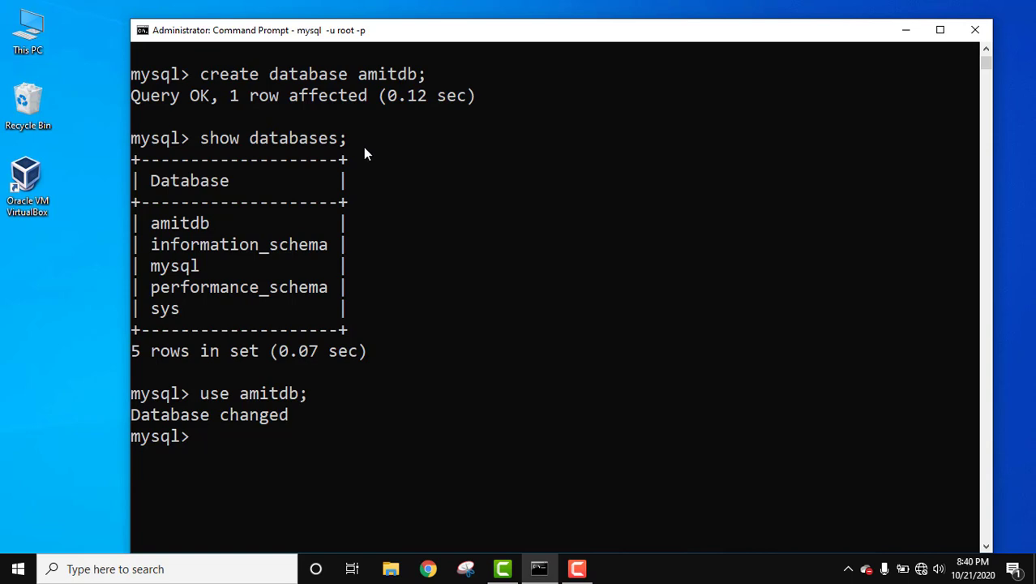
{"action": "mouse_move", "coordinate": [192, 231]}
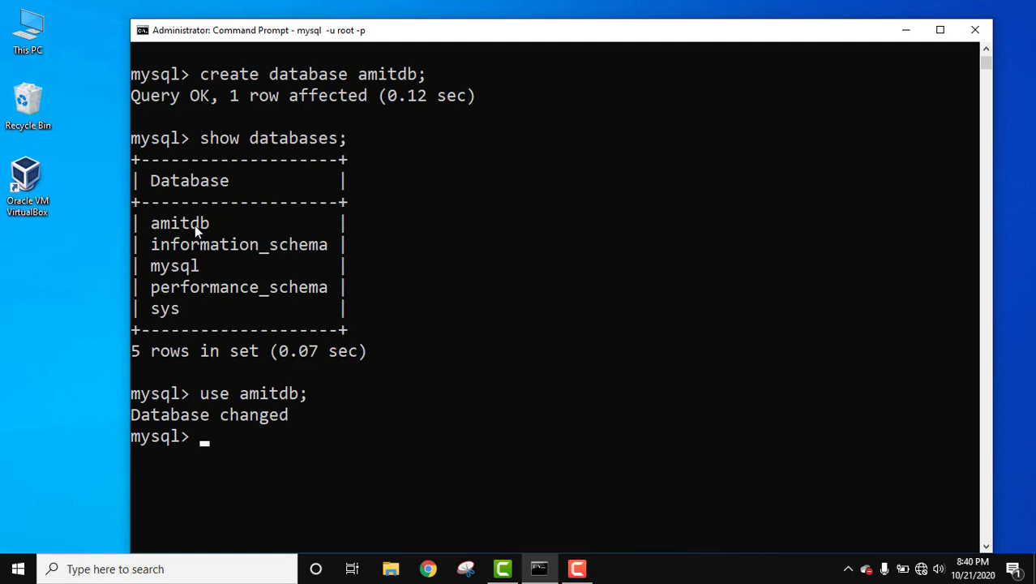
{"action": "mouse_move", "coordinate": [986, 545]}
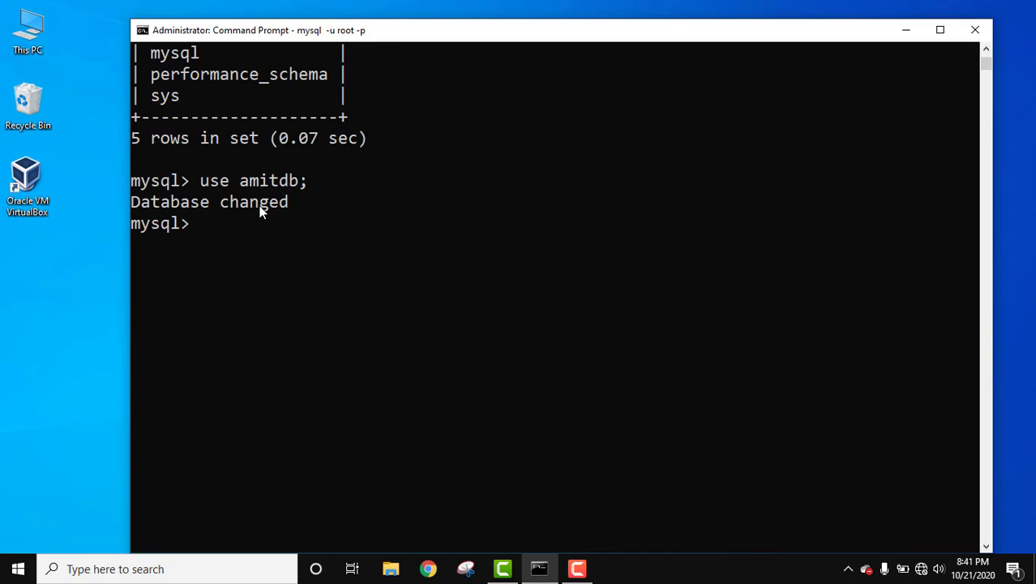
Step: Start the CREATE TABLE EMPLOYEE ( statement with an EmpID int column
{"action": "type", "text": "CREATE"}
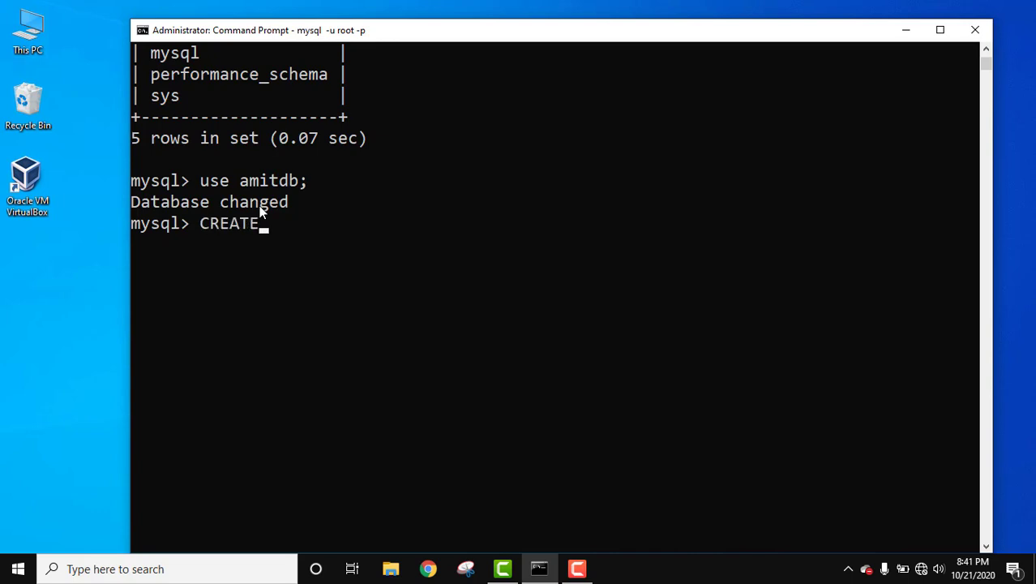
{"action": "type", "text": "TABLE"}
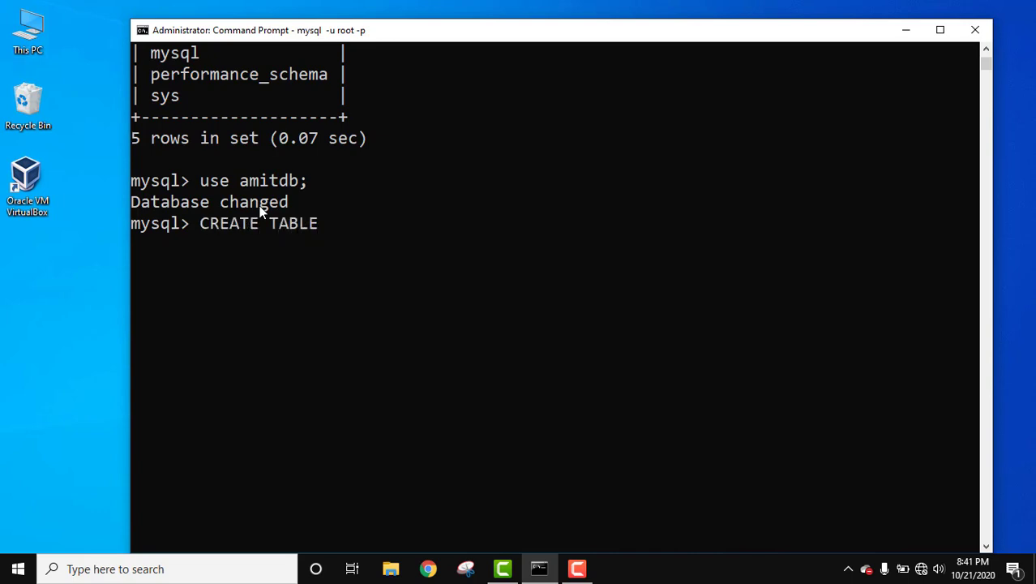
{"action": "type", "text": "EM"}
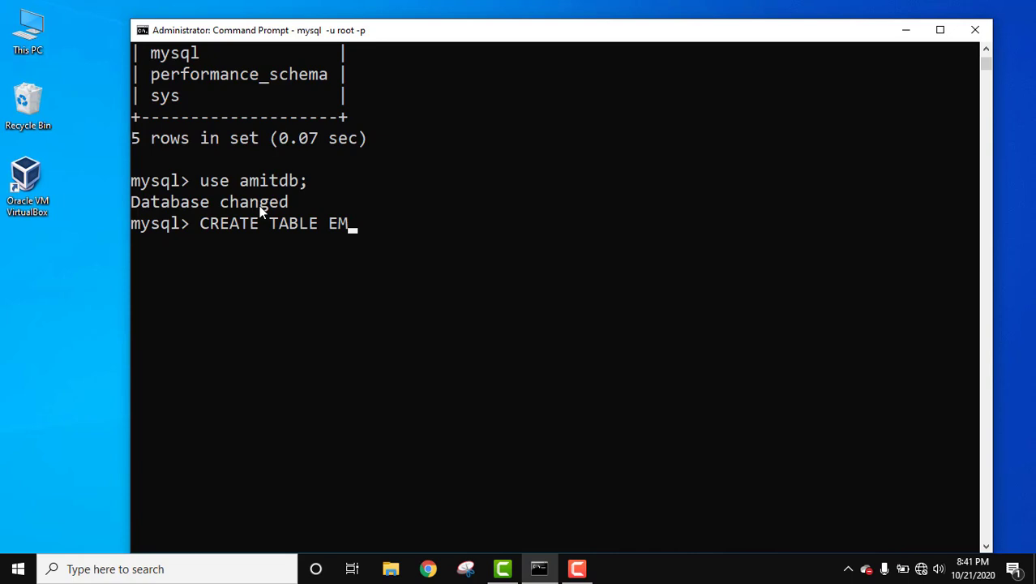
{"action": "type", "text": "PLOYEE"}
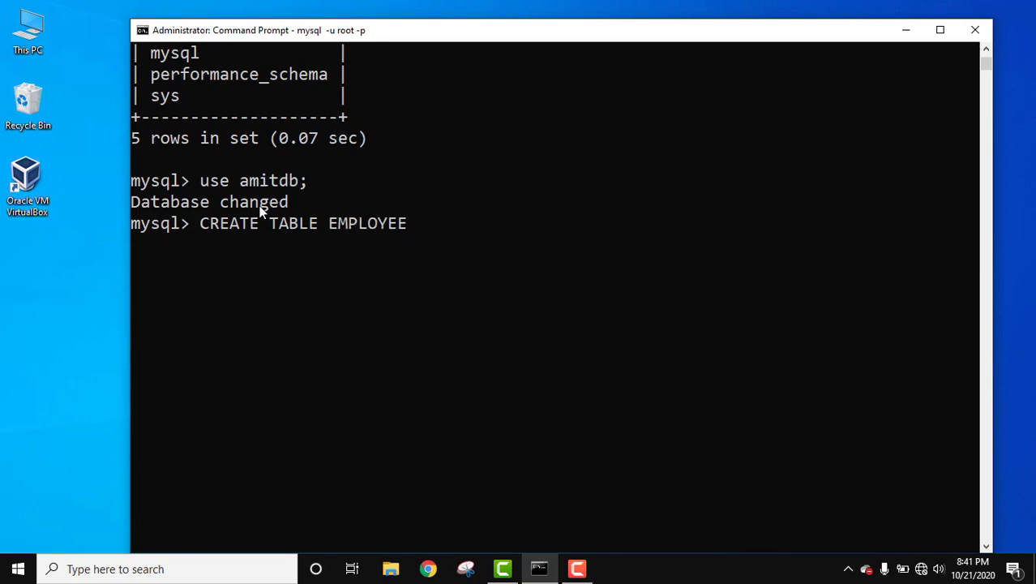
{"action": "type", "text": "("}
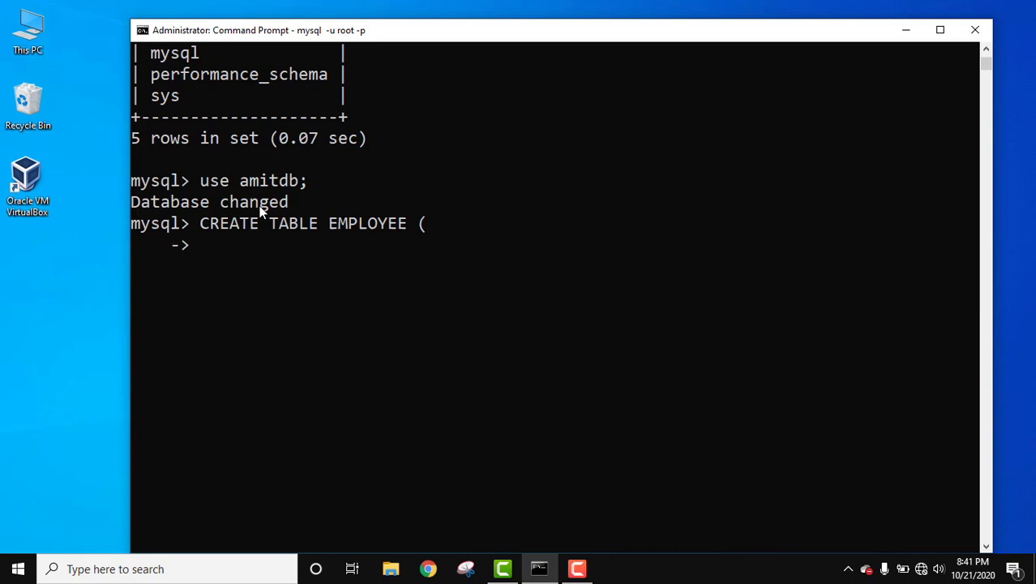
{"action": "type", "text": "EmpID"}
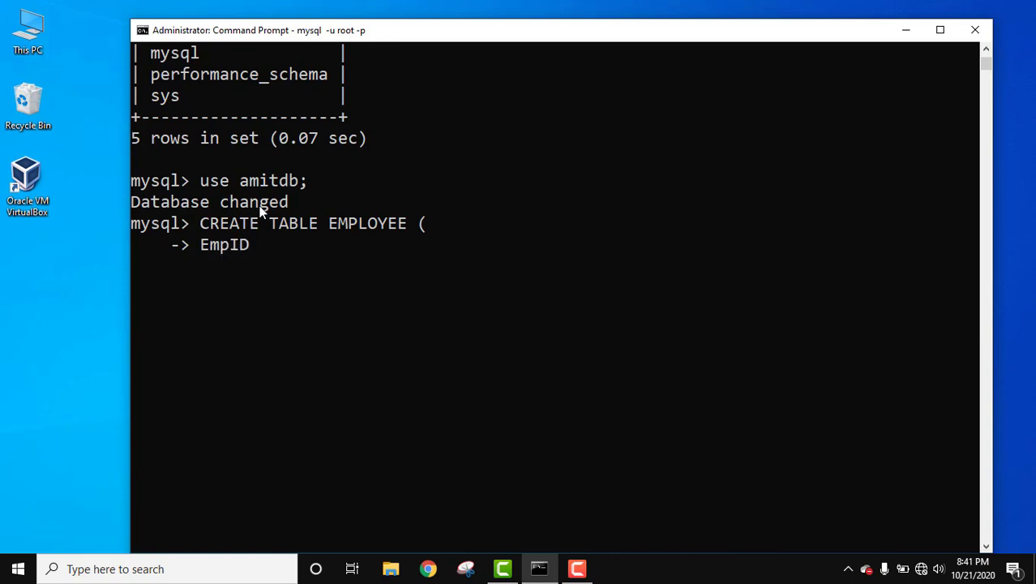
{"action": "type", "text": "int"}
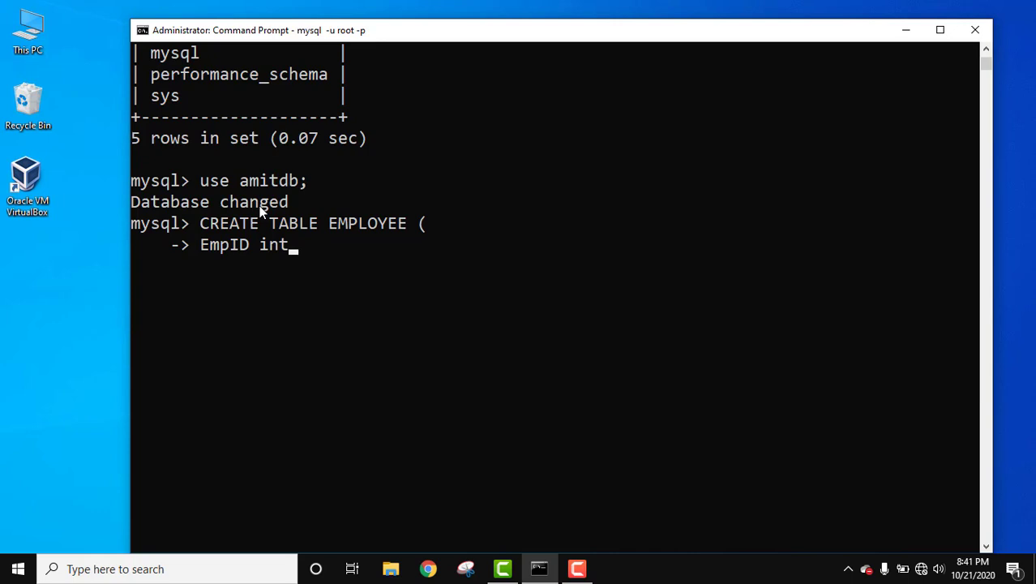
{"action": "type", "text": ","}
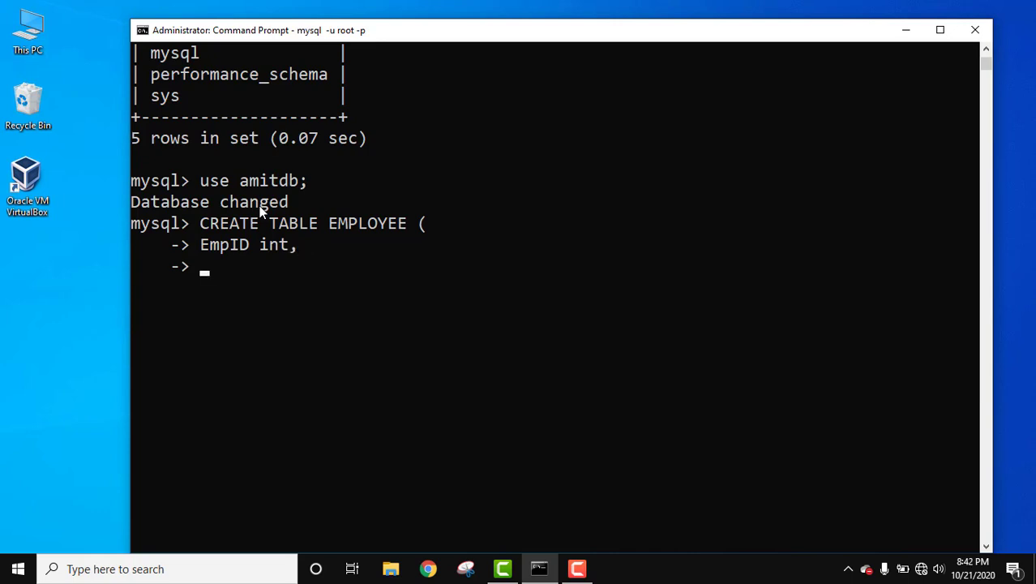
Step: Add FirstName and LastName varchar(255) columns to the table definition
{"action": "type", "text": "F"}
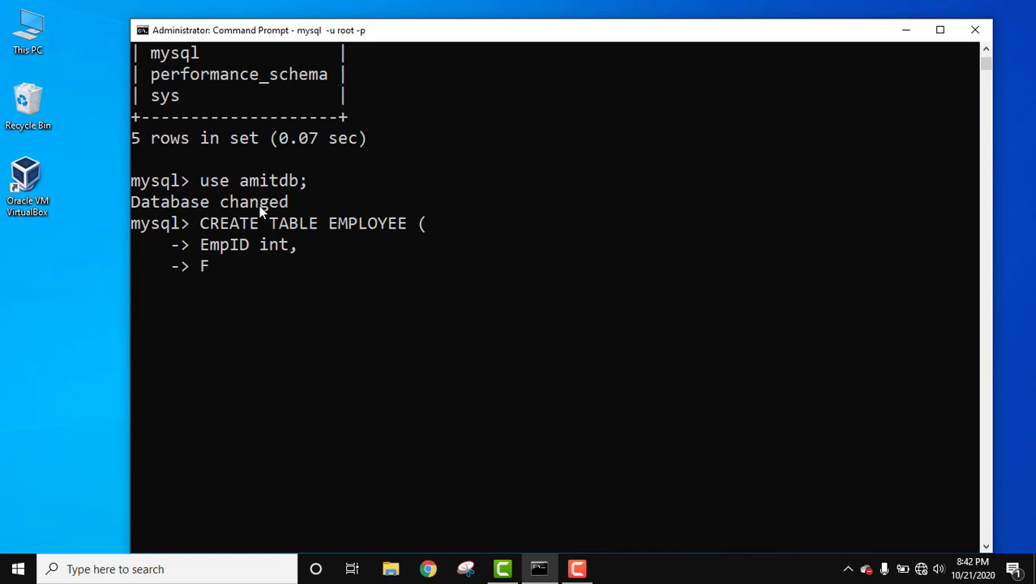
{"action": "type", "text": "irstName"}
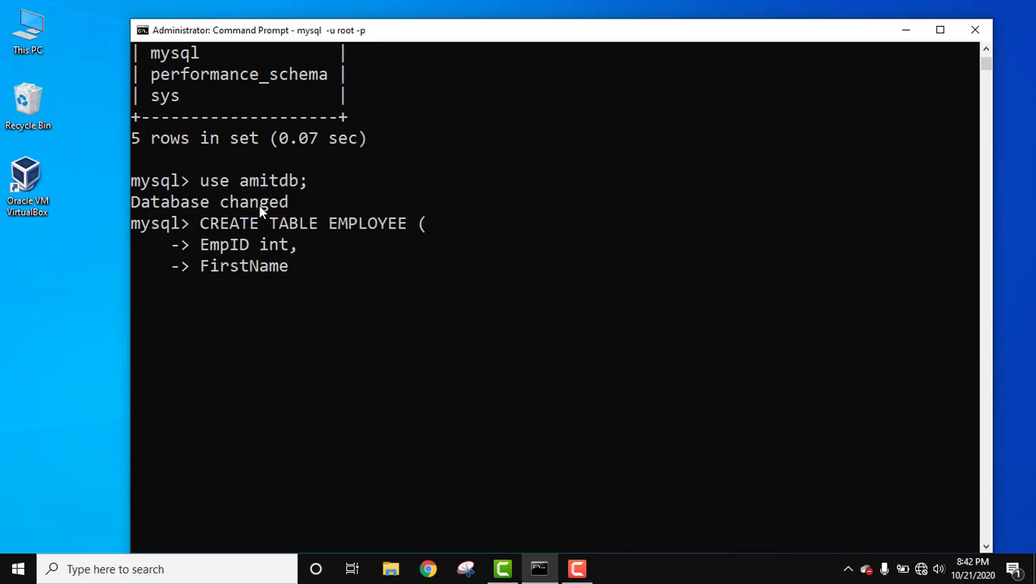
{"action": "type", "text": "varchar(255),"}
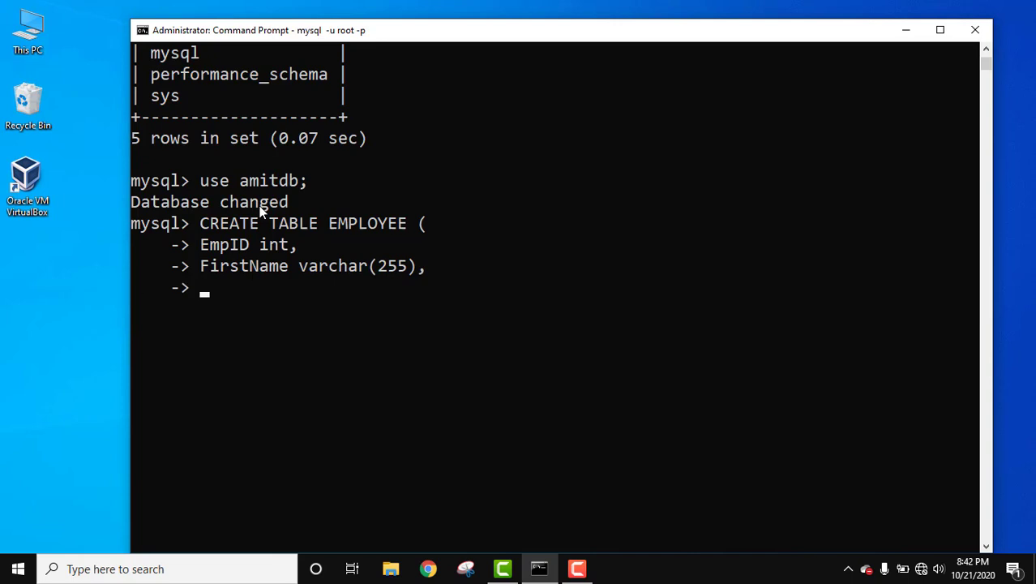
{"action": "type", "text": "Last"}
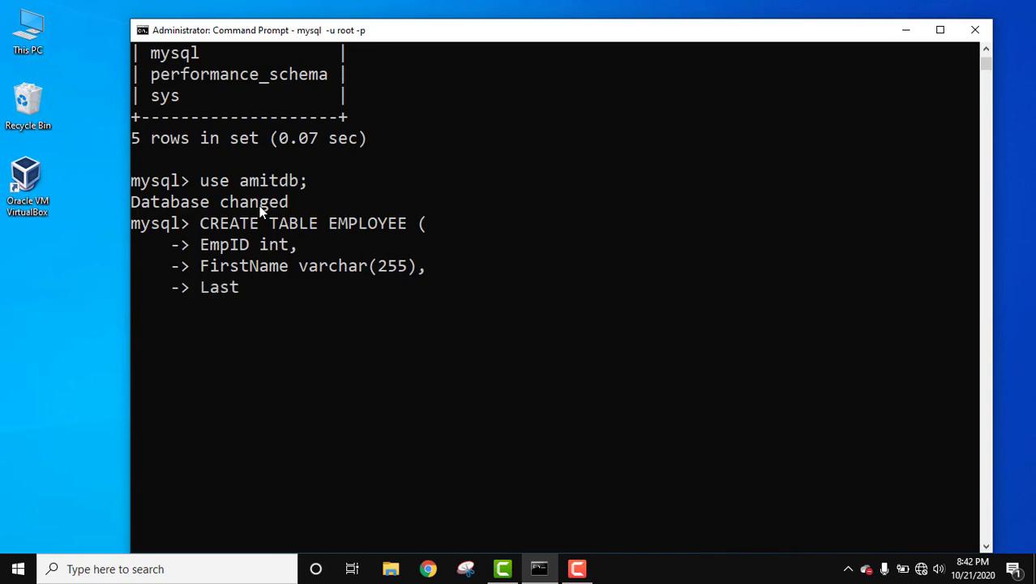
{"action": "type", "text": "Name varchar"}
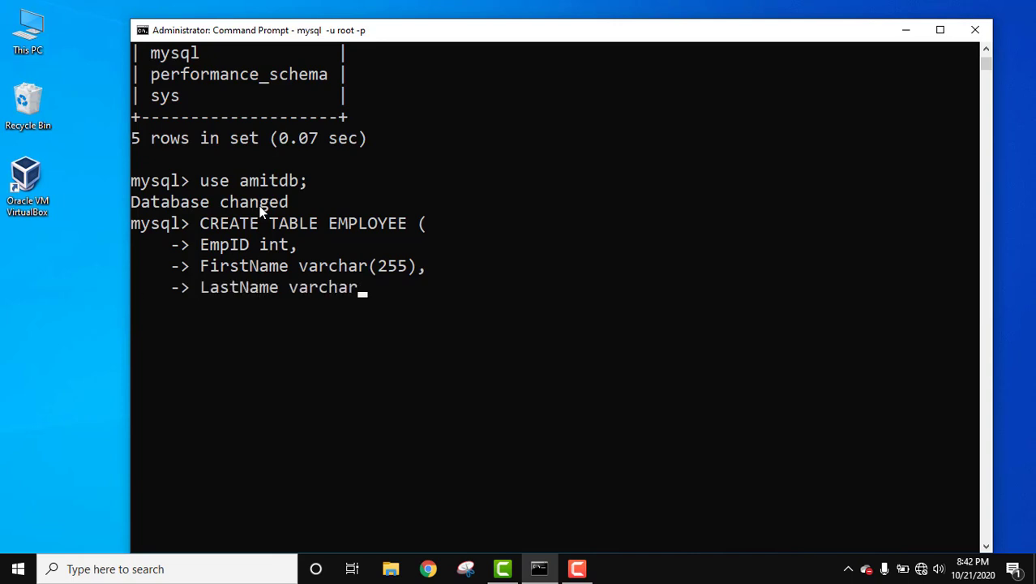
{"action": "type", "text": "(255)"}
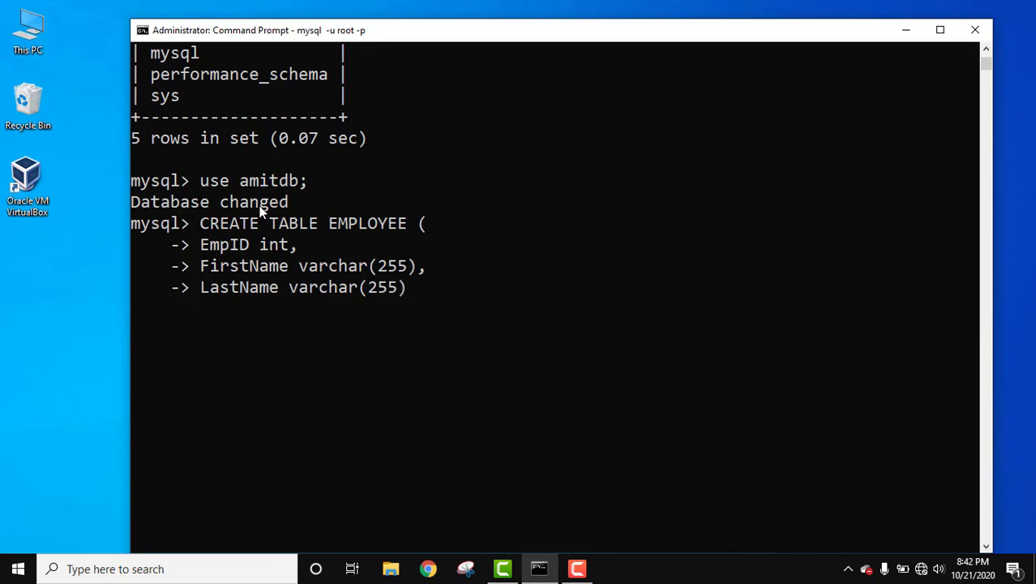
{"action": "key", "text": "Enter"}
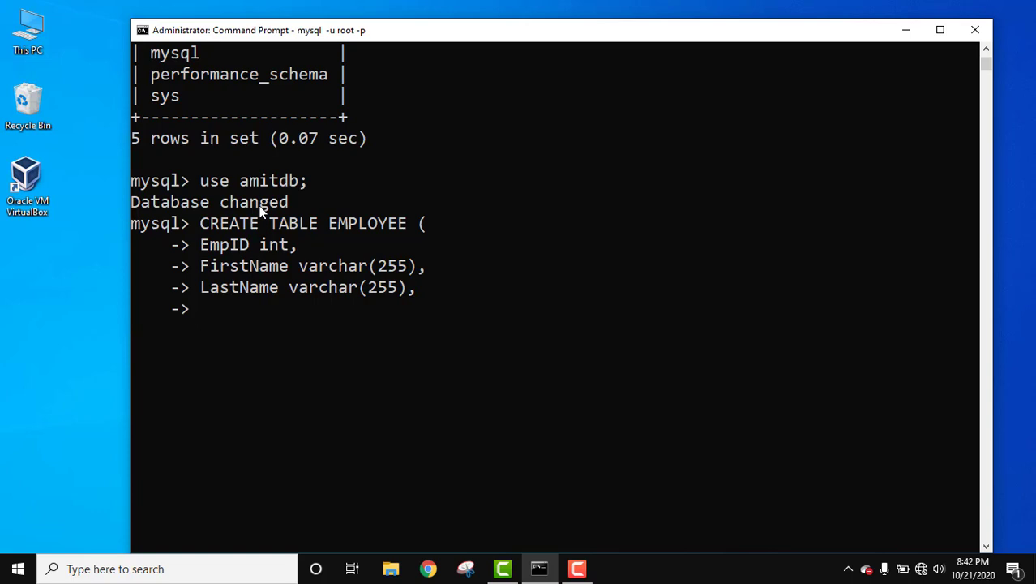
Step: Add EmpAGE int and EmpZONE varchar(255), then close the statement with );
{"action": "type", "text": "EmpA"}
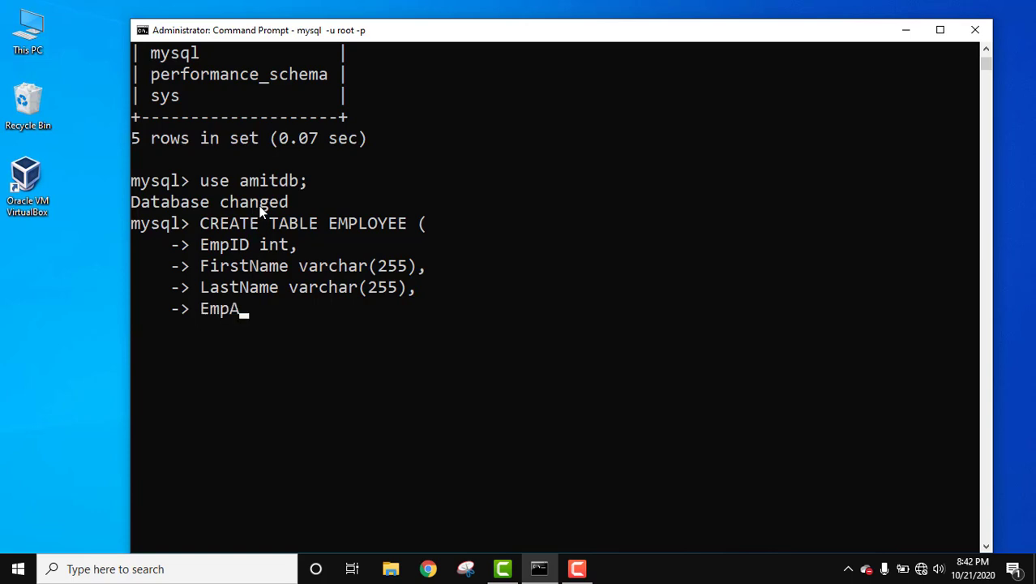
{"action": "type", "text": "GE int,"}
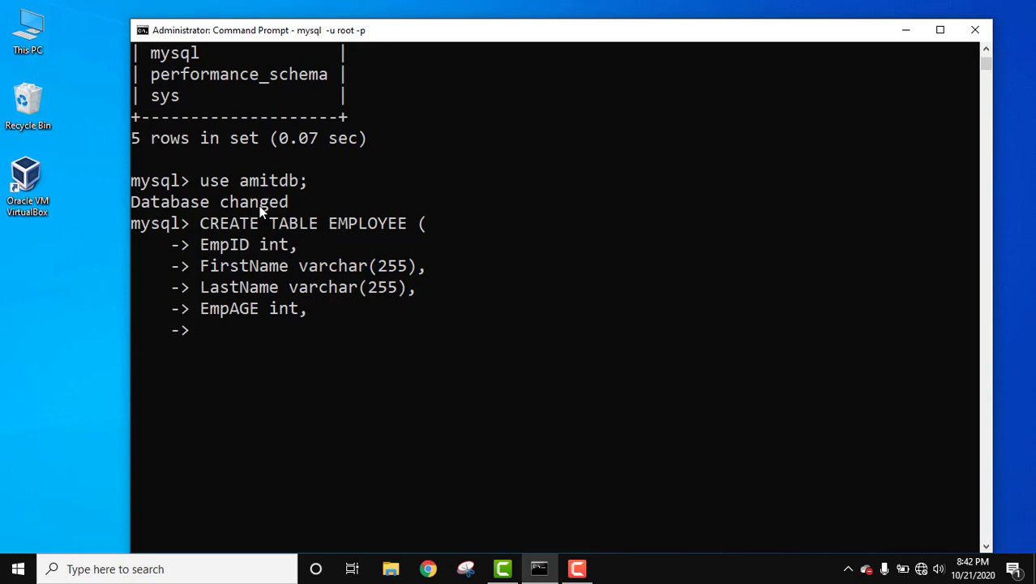
{"action": "type", "text": "Emp"}
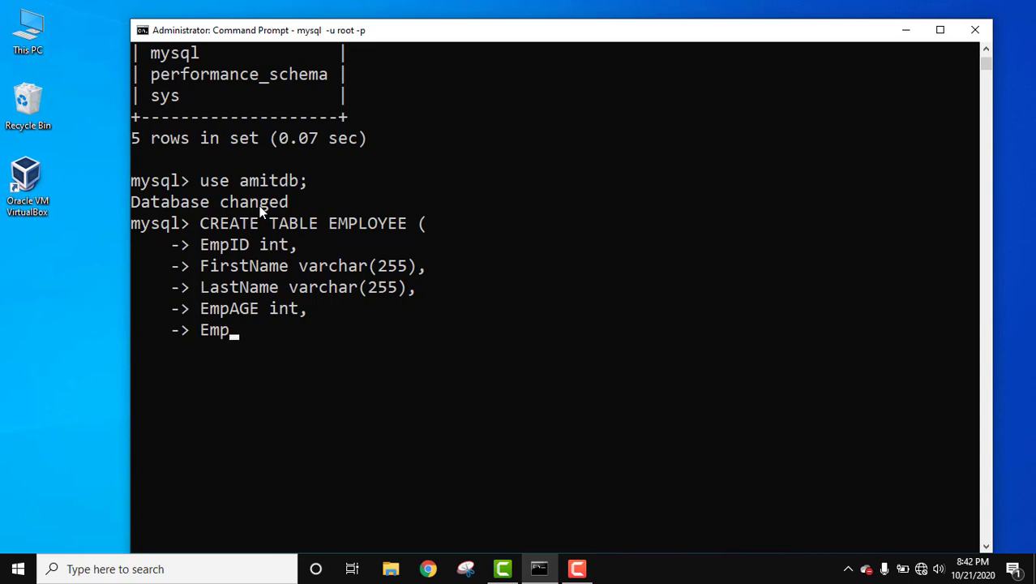
{"action": "type", "text": "ZONE"}
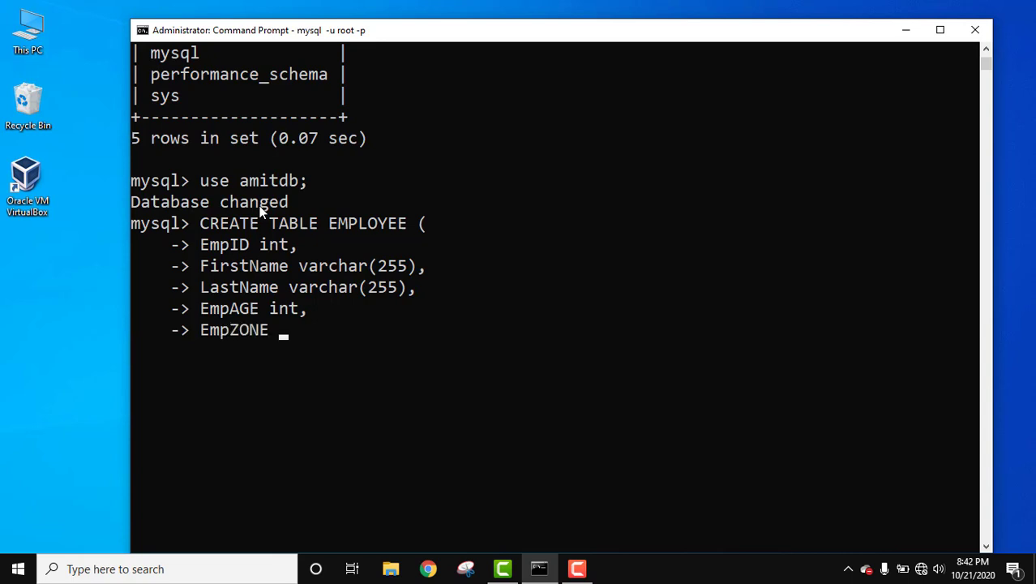
{"action": "type", "text": "varchar"}
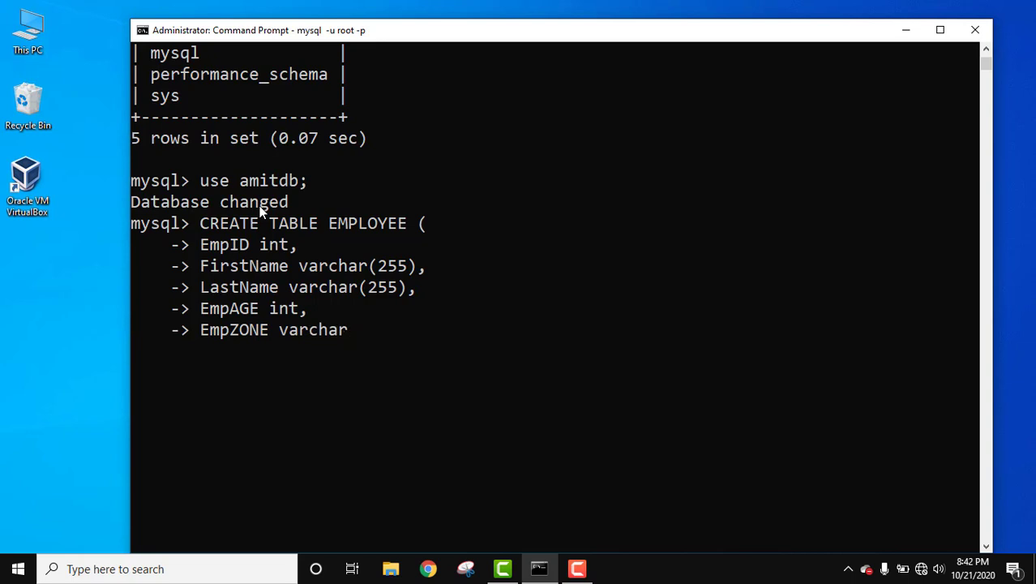
{"action": "type", "text": "(255)"}
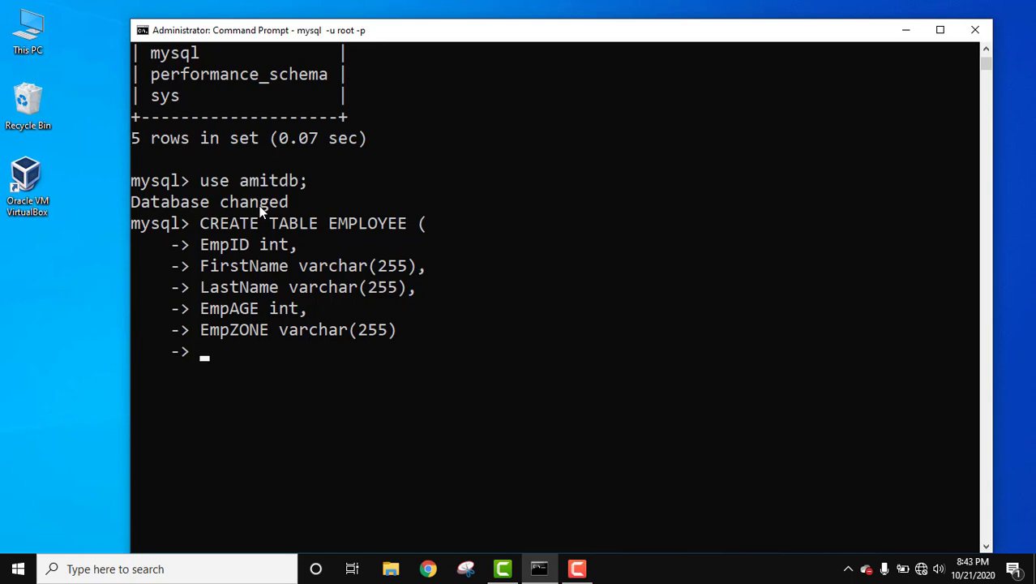
{"action": "type", "text": ");"}
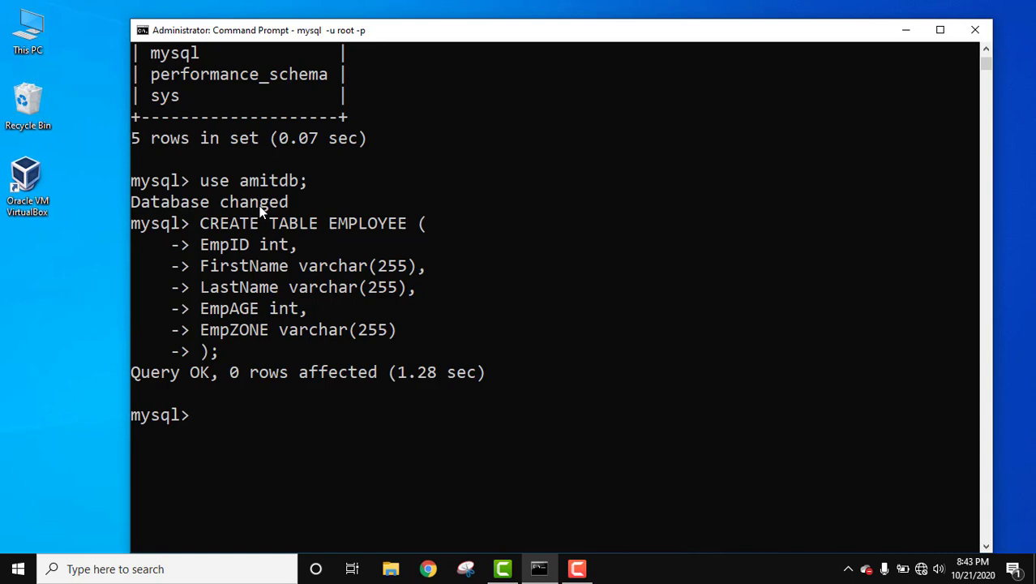
Step: Enter DESC EMPLOYEE; to list the table's five columns and their types
{"action": "type", "text": "DES"}
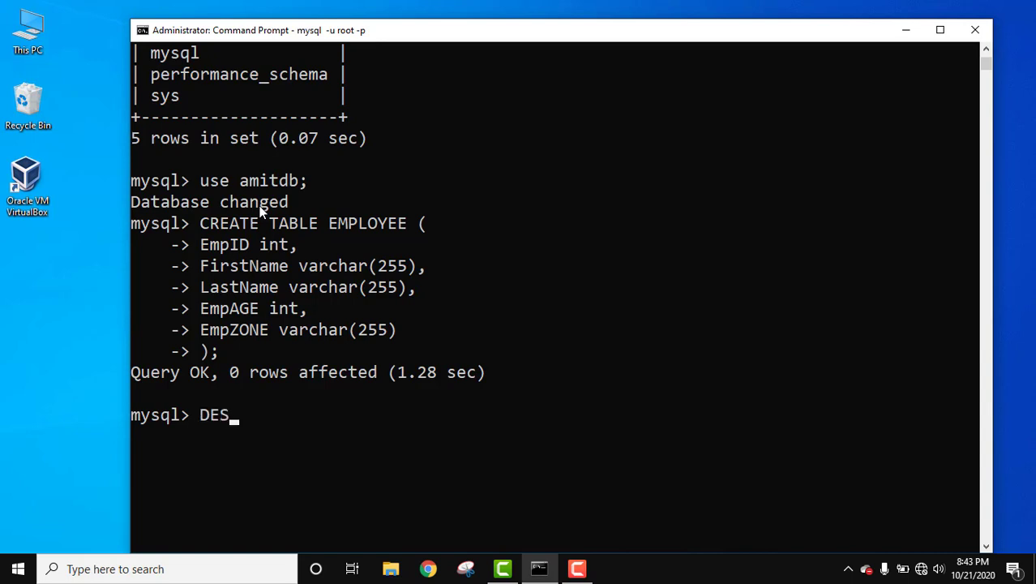
{"action": "type", "text": "C"}
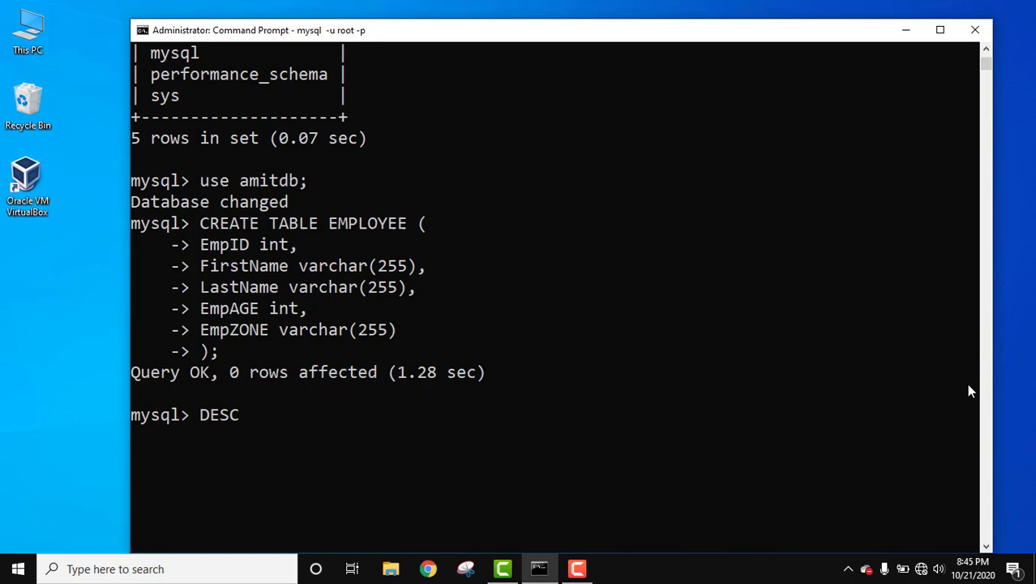
{"action": "type", "text": "EMPLOYE"}
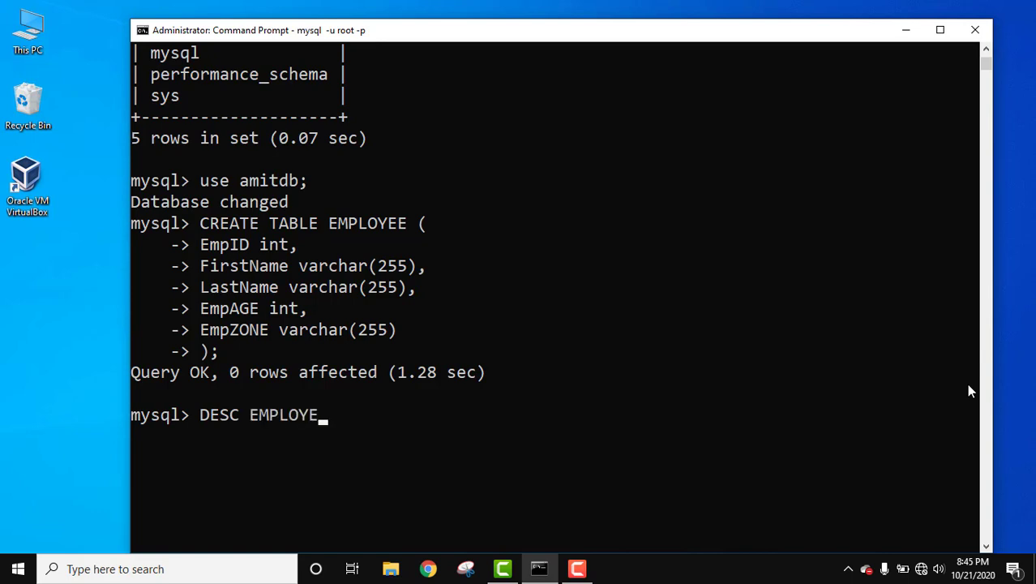
{"action": "type", "text": "E;"}
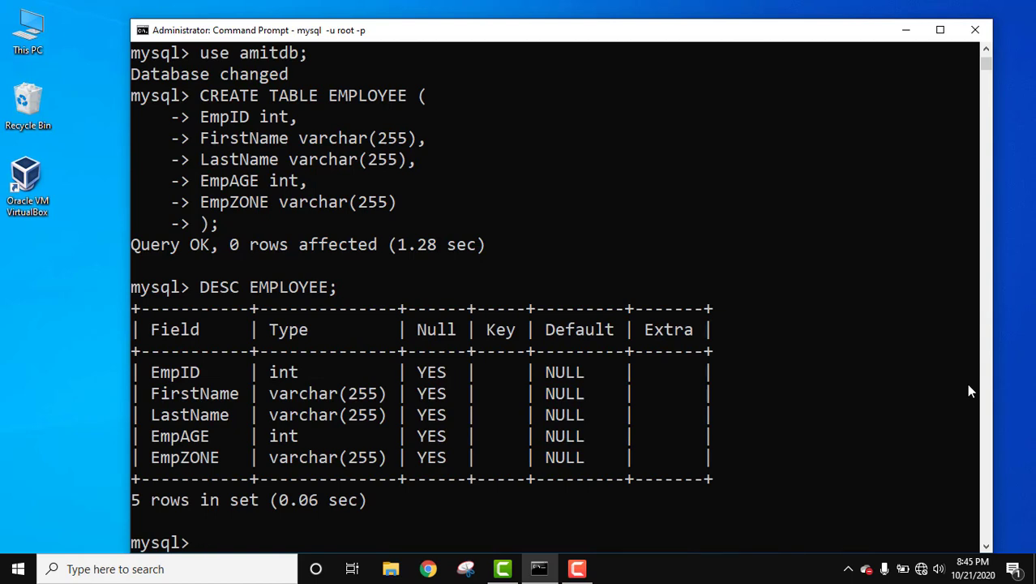
{"action": "mouse_move", "coordinate": [462, 358]}
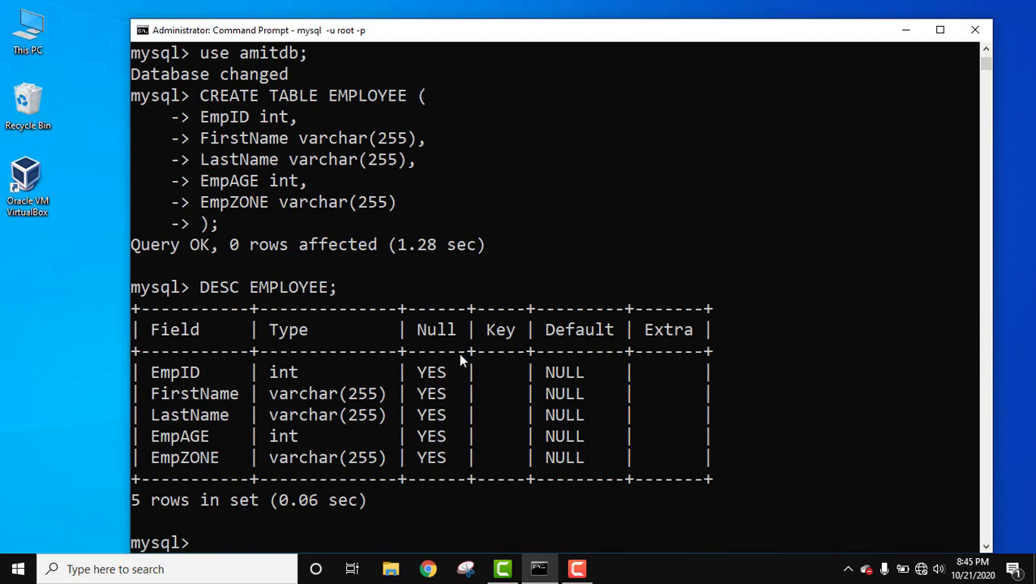
{"action": "mouse_move", "coordinate": [643, 437]}
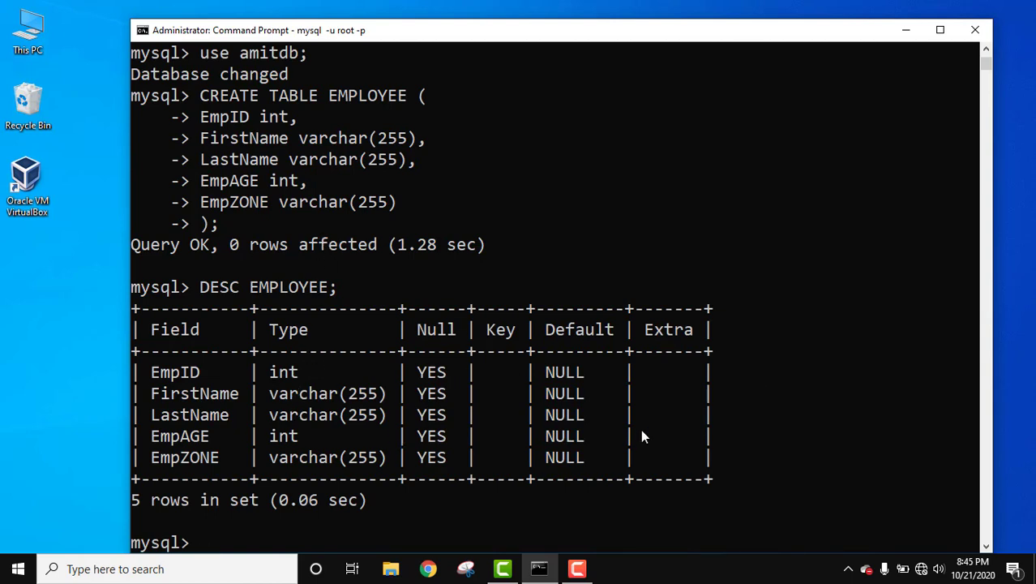